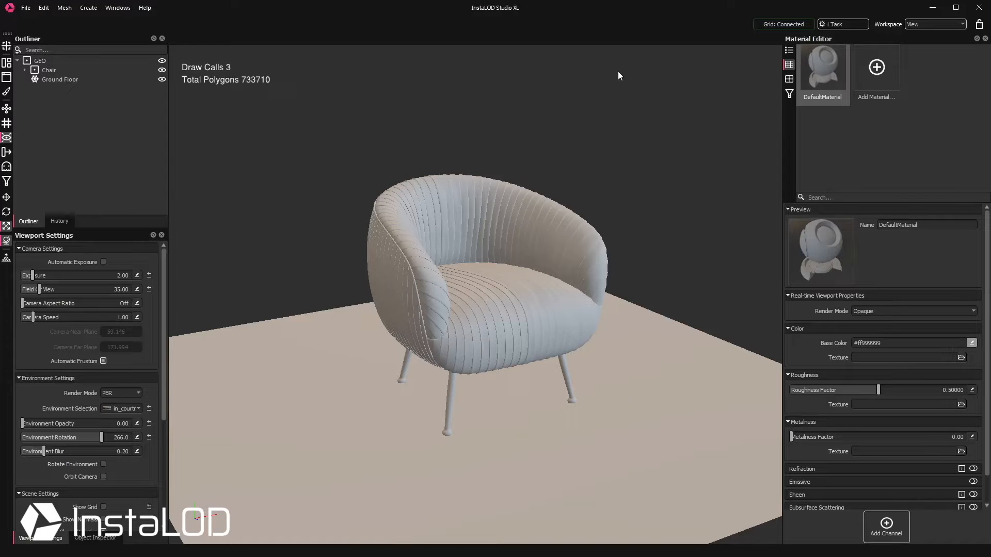
{"action": "mouse_move", "coordinate": [616, 89]}
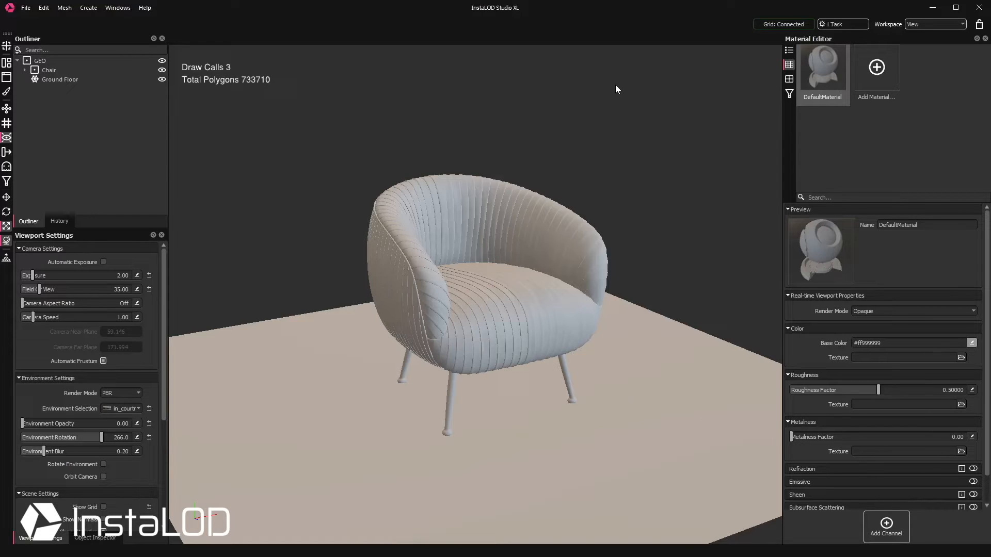
- Add a Velvet material on the chair body and enable its Sheen channel
{"action": "left_click", "coordinate": [876, 67]}
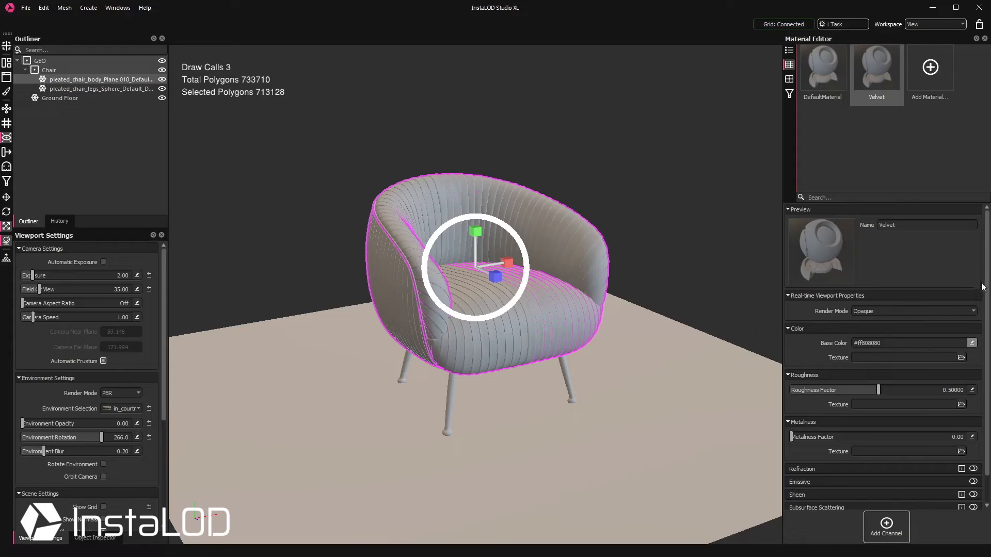
{"action": "scroll", "scroll_direction": "down", "scroll_amount": 3}
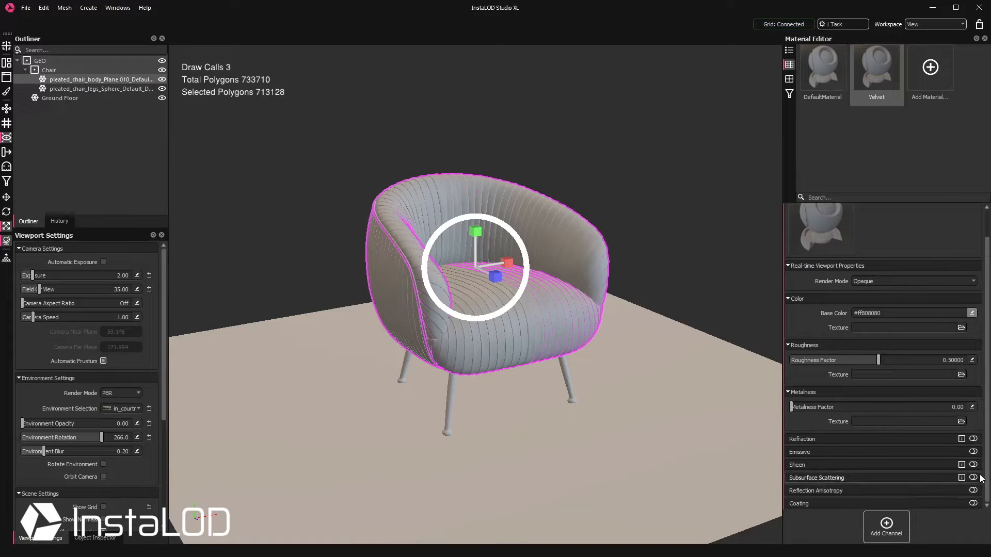
{"action": "left_click", "coordinate": [990, 464]}
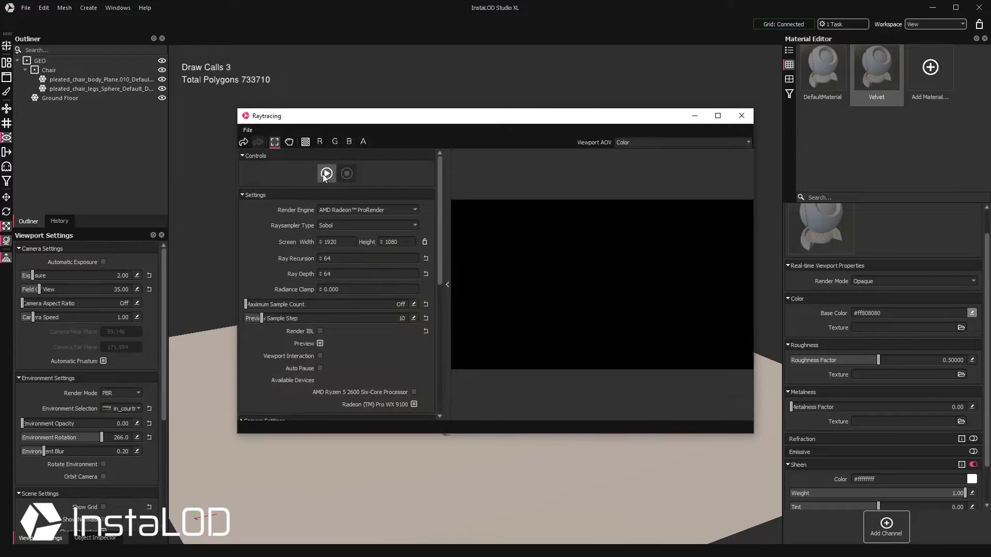
- Start the ProRender raytrace and set Velvet's base colour to yellow #faaf00
{"action": "left_click", "coordinate": [326, 173]}
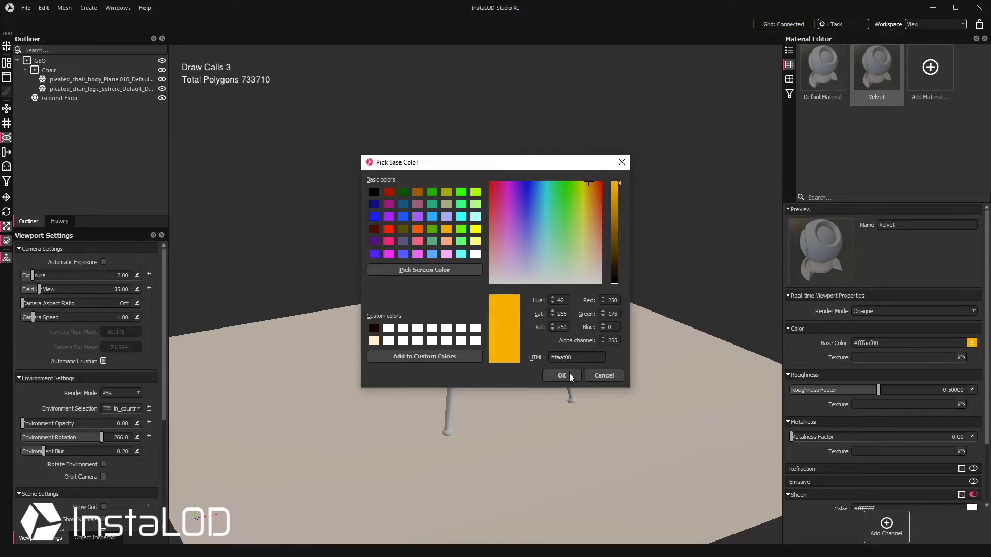
{"action": "left_click", "coordinate": [560, 375]}
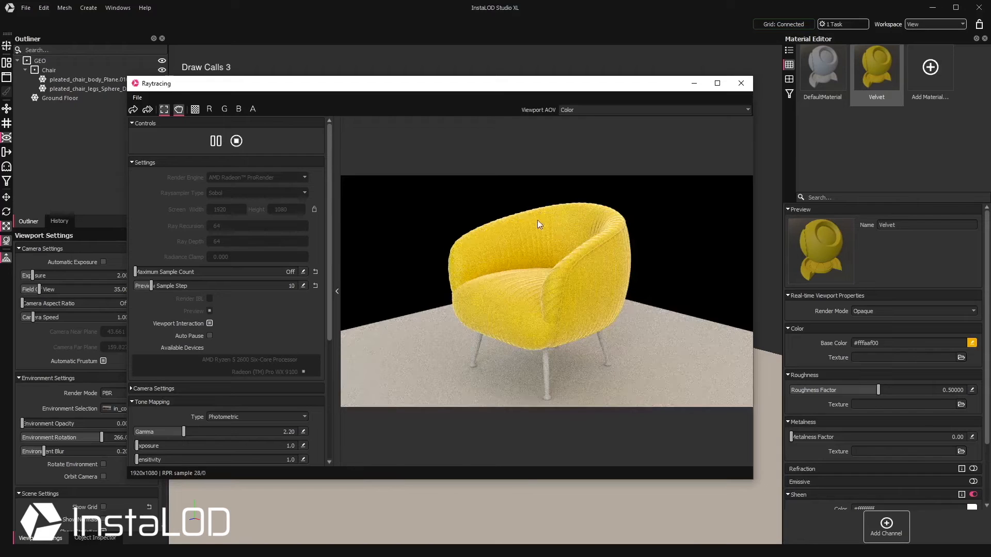
- Assign Velvet_green.jpg colour, vn_2.jpg roughness and TexturesCom_Fabric_Felt_1K_normal.tif normal map to Velvet
{"action": "left_click", "coordinate": [740, 83]}
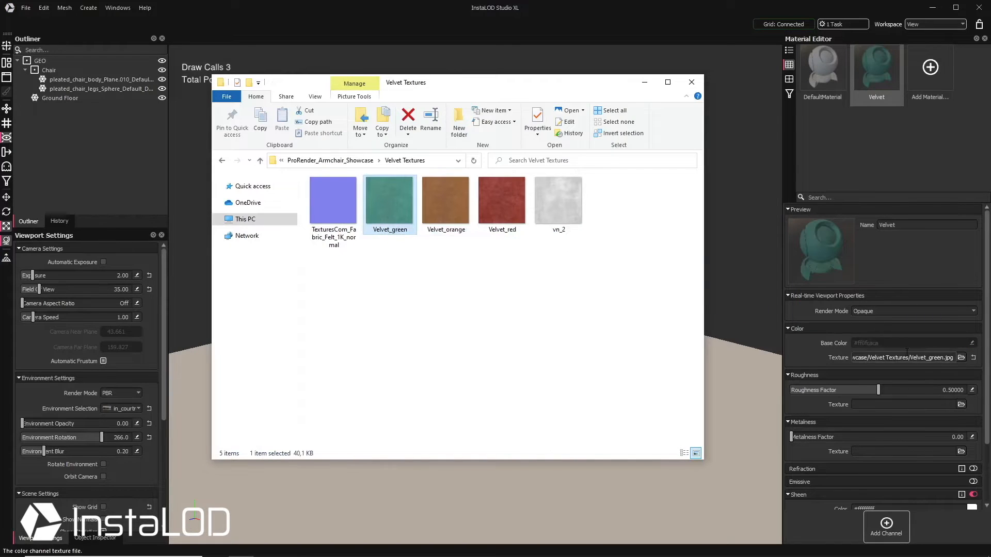
{"action": "left_click", "coordinate": [557, 202]}
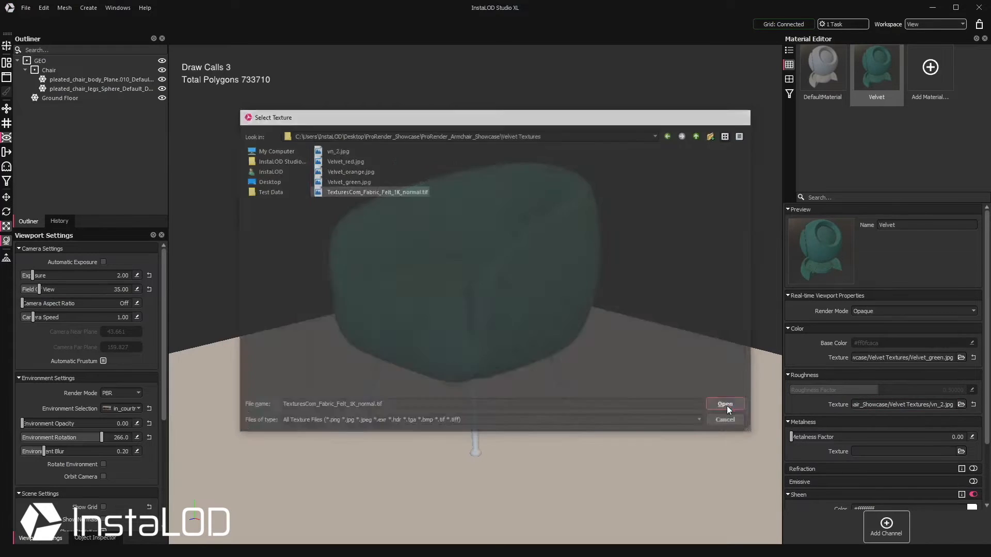
{"action": "left_click", "coordinate": [724, 404]}
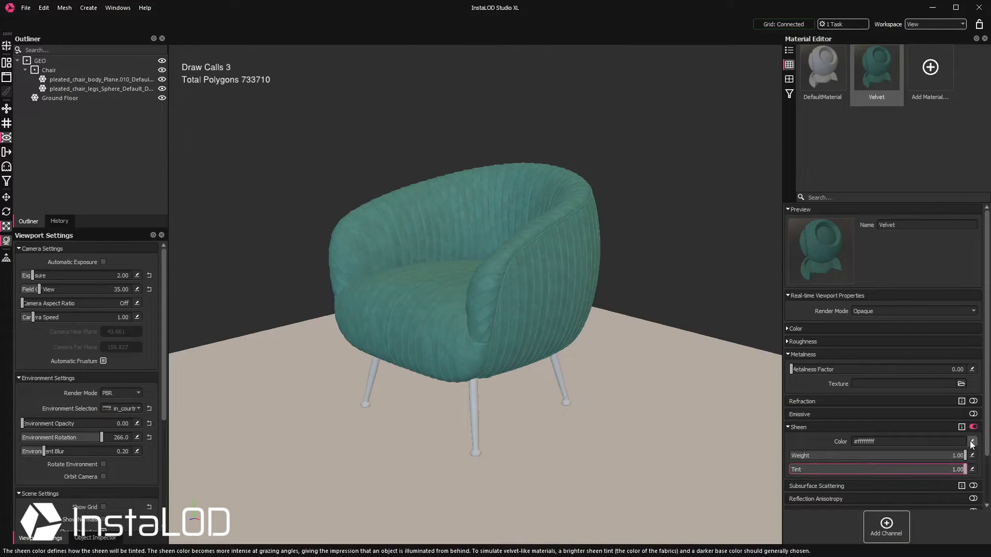
- Set the Velvet sheen colour to a green tint and adjust its sheen slider
{"action": "left_click", "coordinate": [971, 441]}
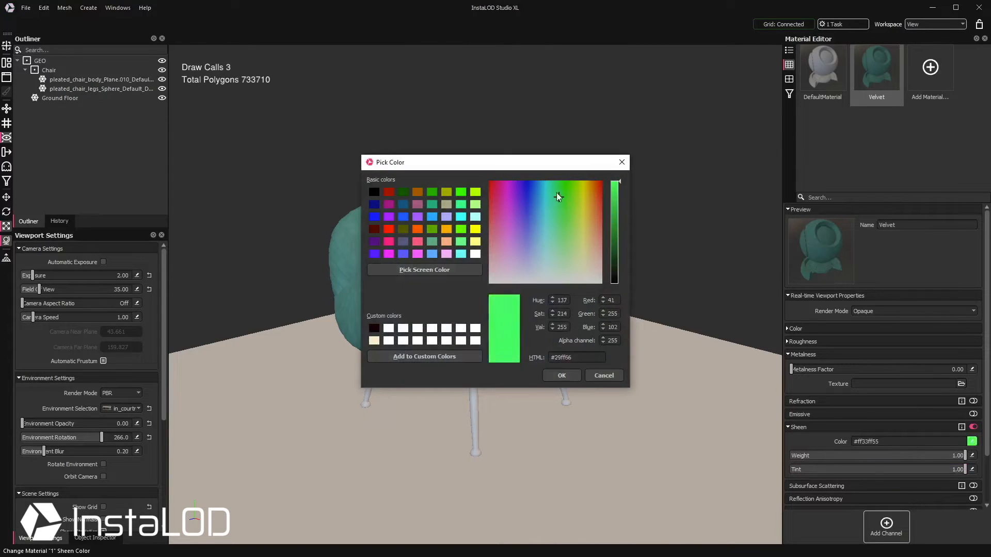
{"action": "left_click", "coordinate": [560, 375]}
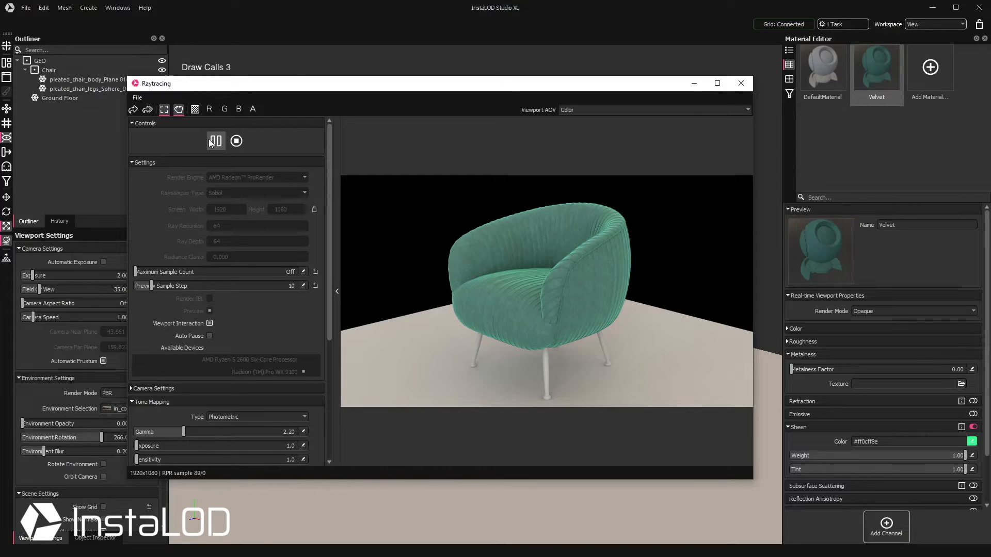
{"action": "left_click_drag", "start_coordinate": [970, 469], "coordinate": [881, 469]}
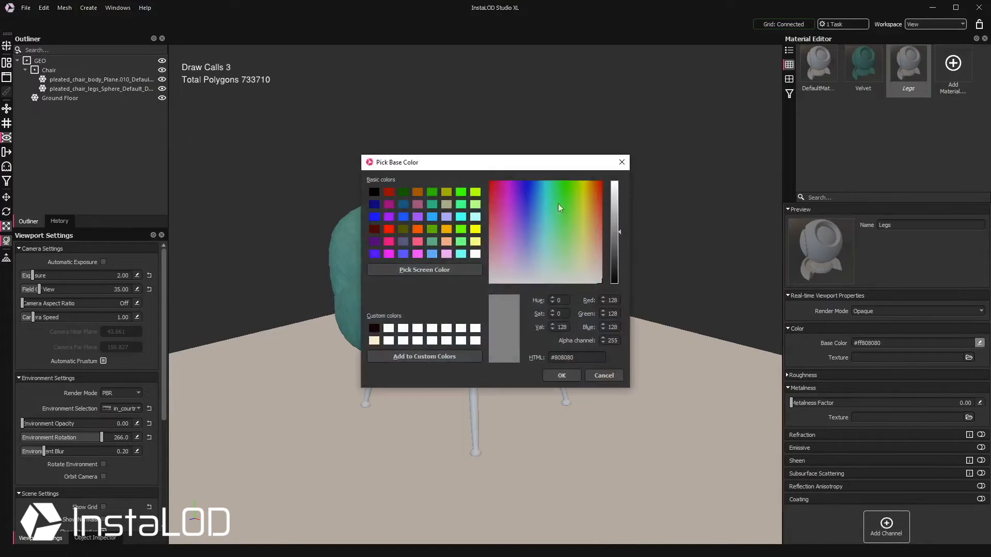
- Set the Legs base colour, then switch to the floor's DefaultMaterial for a dark #1a1a1a finish
{"action": "left_click", "coordinate": [593, 248]}
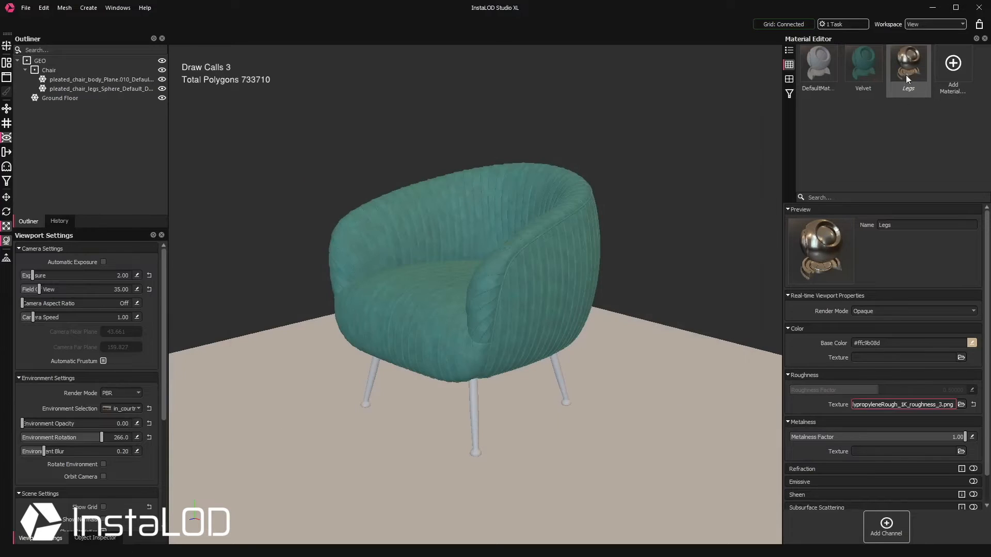
{"action": "left_click", "coordinate": [817, 63]}
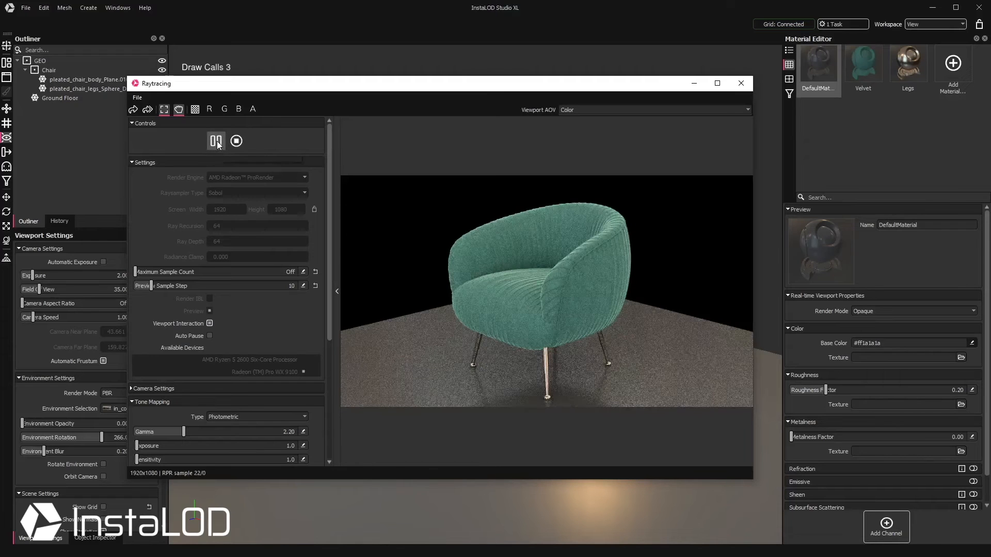
- Maximize the Raytracing window, then pause and stop the running render
{"action": "left_click", "coordinate": [717, 83]}
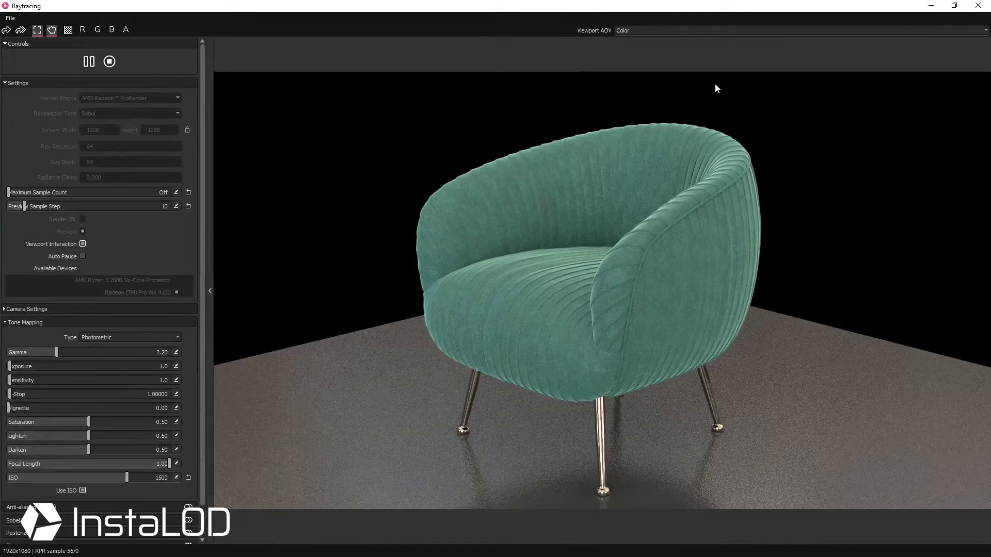
{"action": "left_click", "coordinate": [109, 62]}
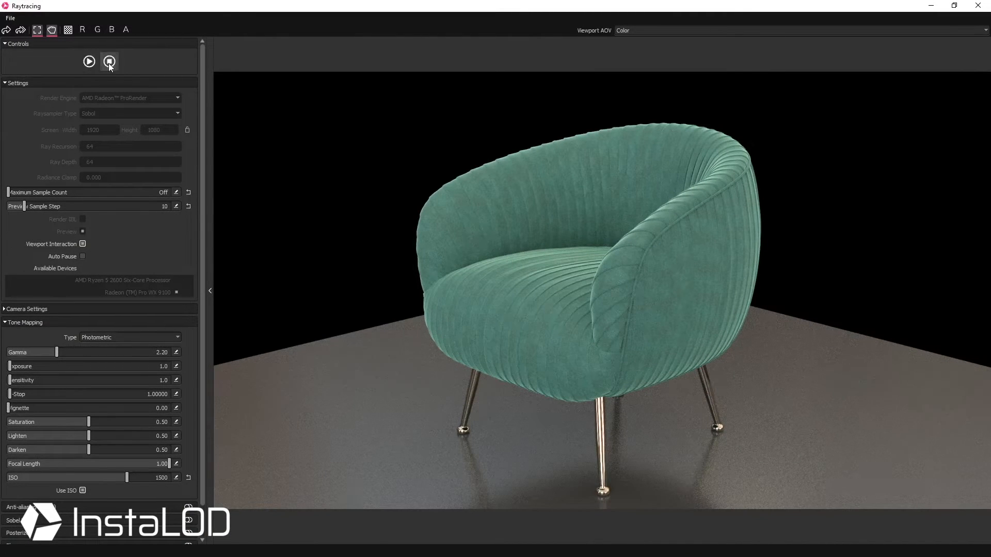
{"action": "left_click", "coordinate": [109, 62]}
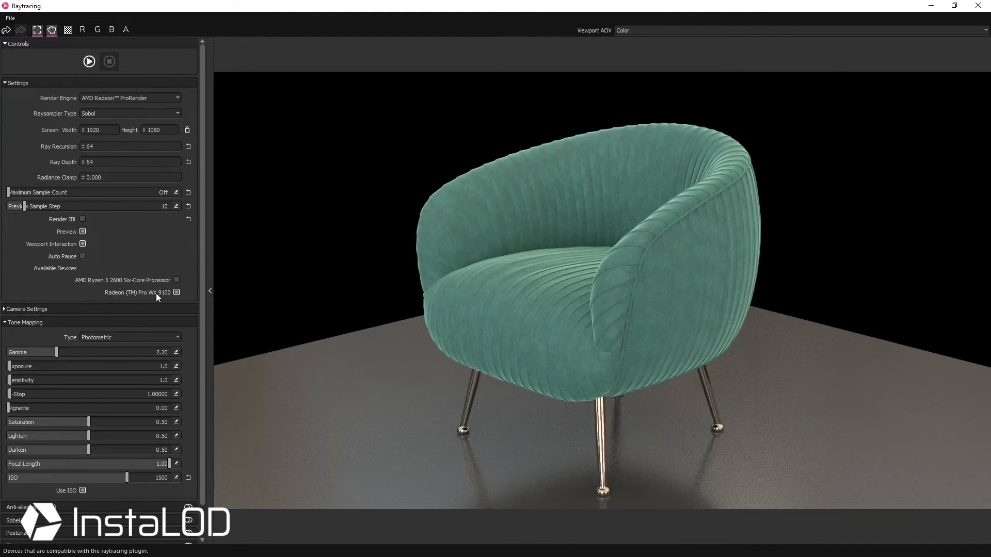
{"action": "mouse_move", "coordinate": [152, 287]}
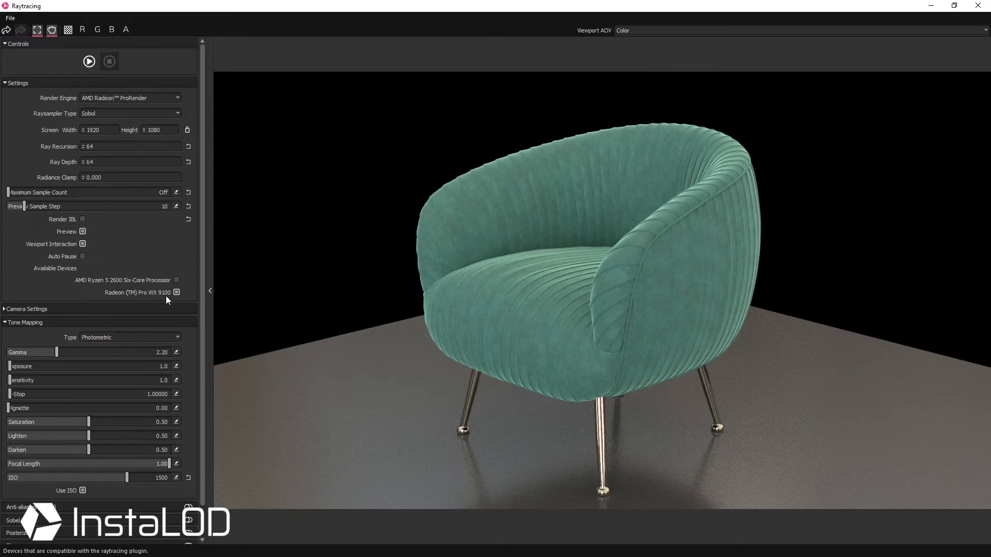
{"action": "mouse_move", "coordinate": [176, 292]}
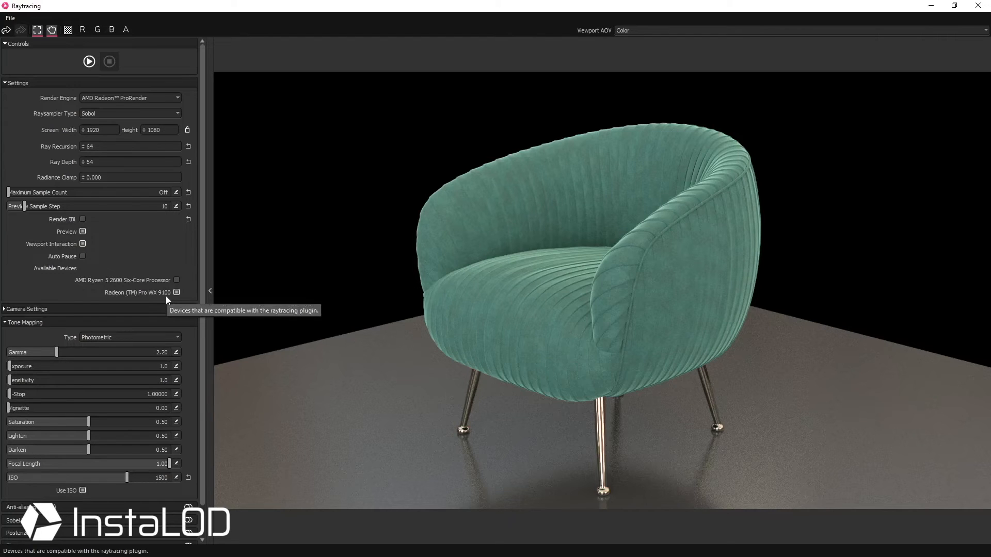
{"action": "left_click", "coordinate": [26, 309]}
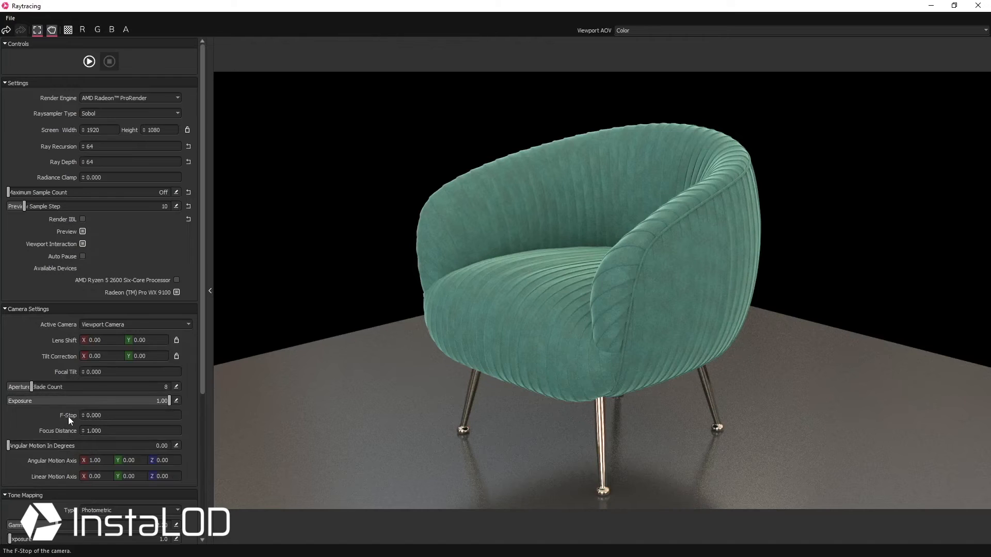
{"action": "left_click", "coordinate": [27, 309]}
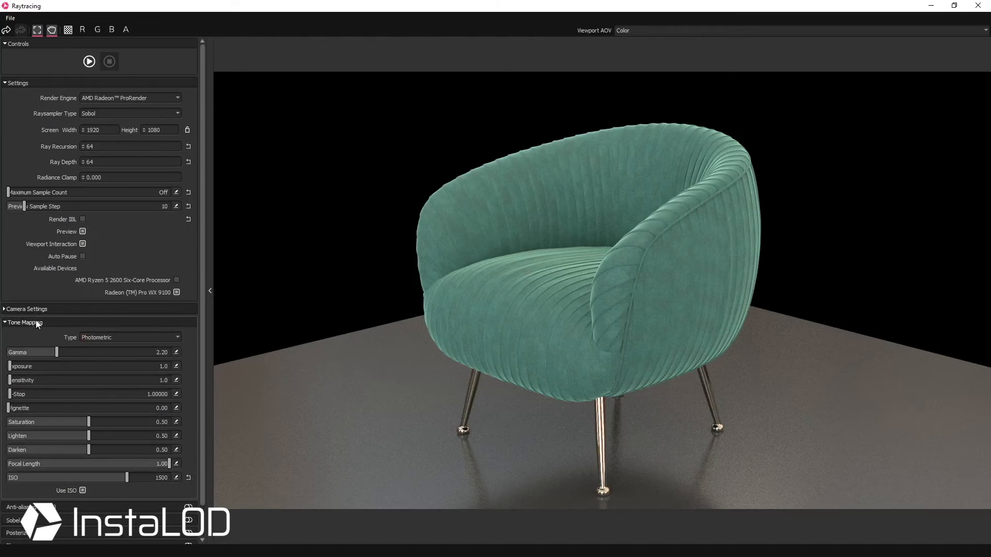
{"action": "left_click", "coordinate": [129, 337]}
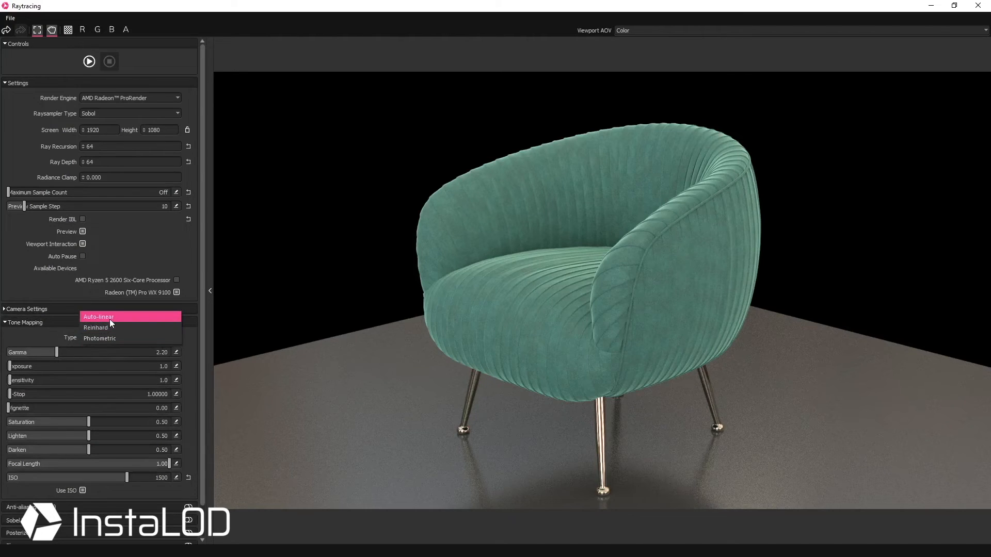
{"action": "left_click", "coordinate": [99, 338]}
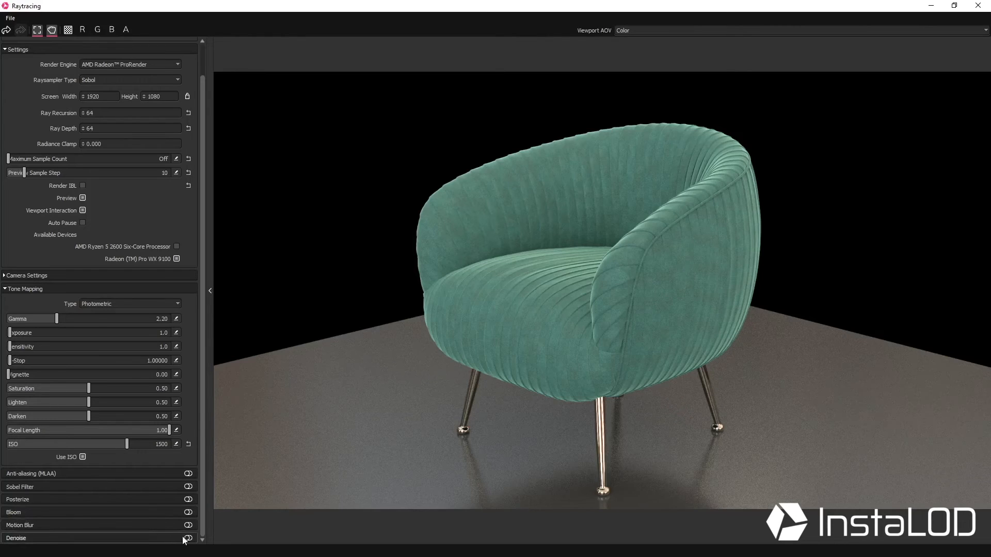
- Enable Denoise on the render and choose the Median algorithm
{"action": "left_click", "coordinate": [187, 538]}
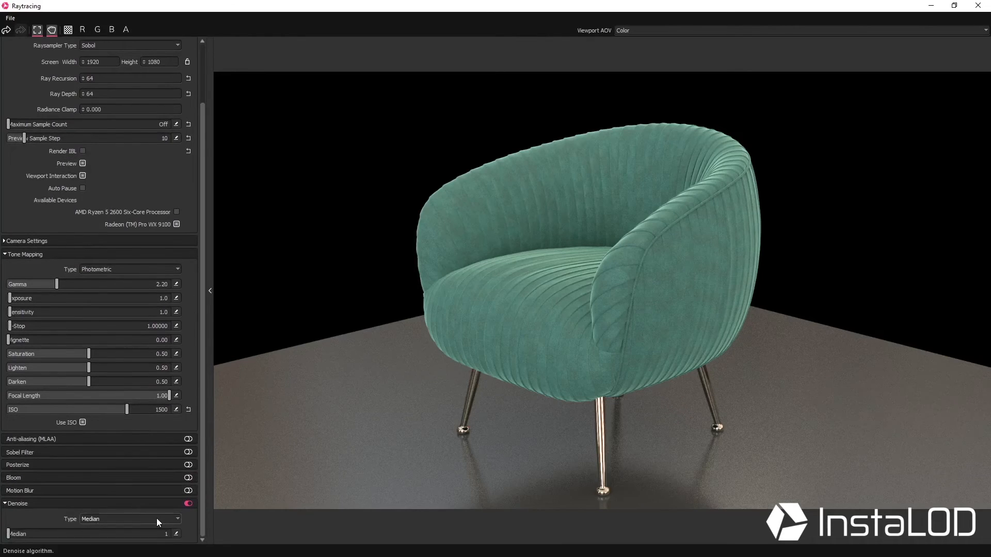
{"action": "left_click", "coordinate": [129, 519]}
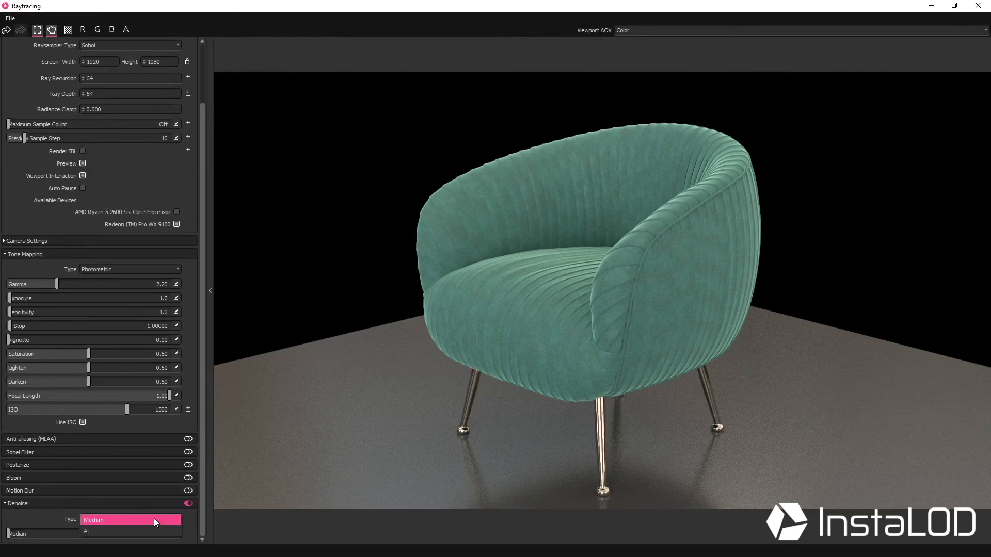
{"action": "left_click", "coordinate": [86, 531]}
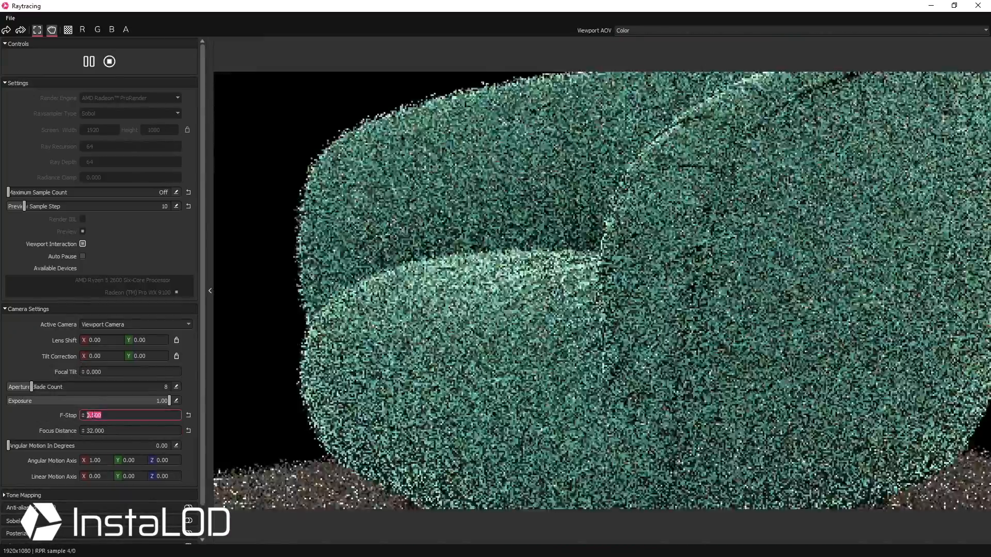
- Set the camera F-Stop to 0.5 for shallow focus and bring up the File menu to save
{"action": "type", "text": "0.500"}
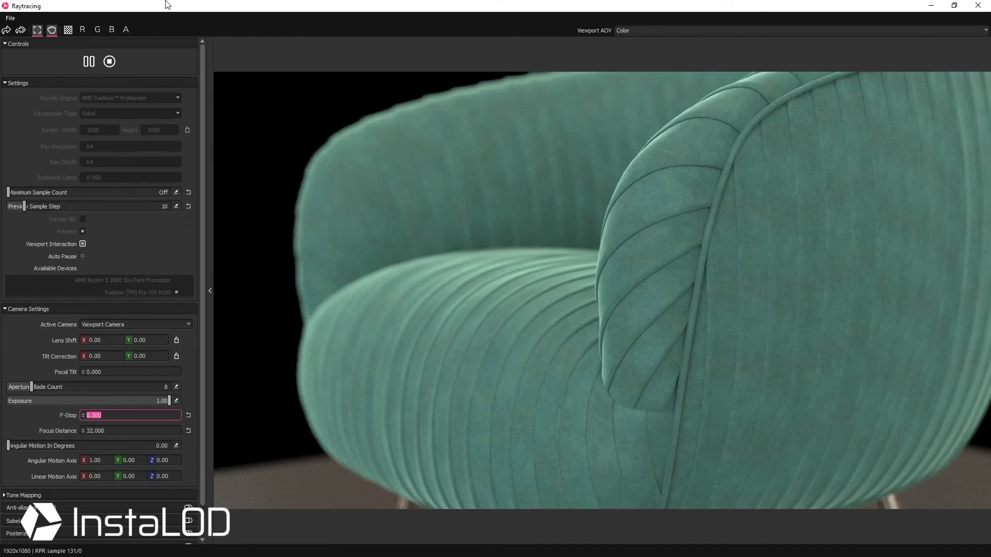
{"action": "left_click", "coordinate": [10, 17]}
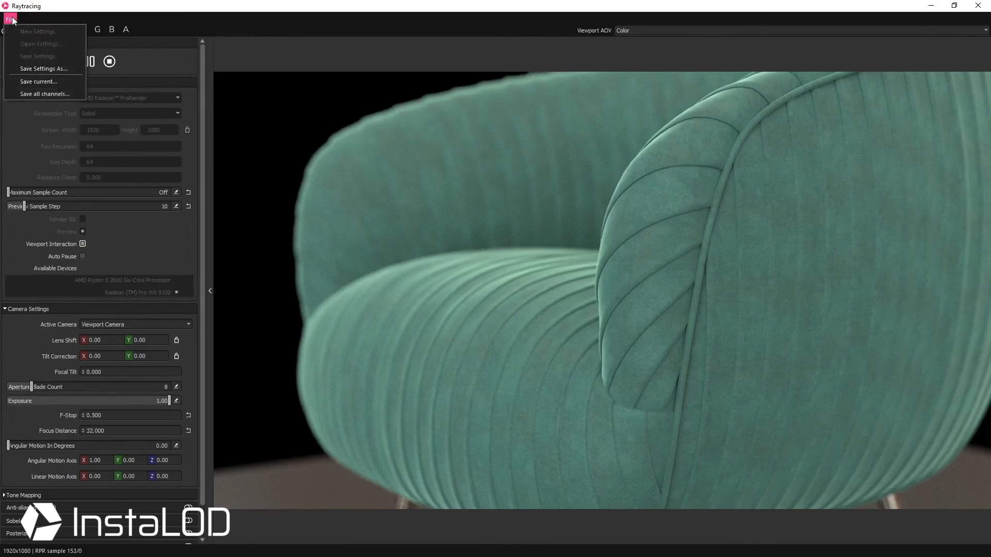
{"action": "mouse_move", "coordinate": [38, 81]}
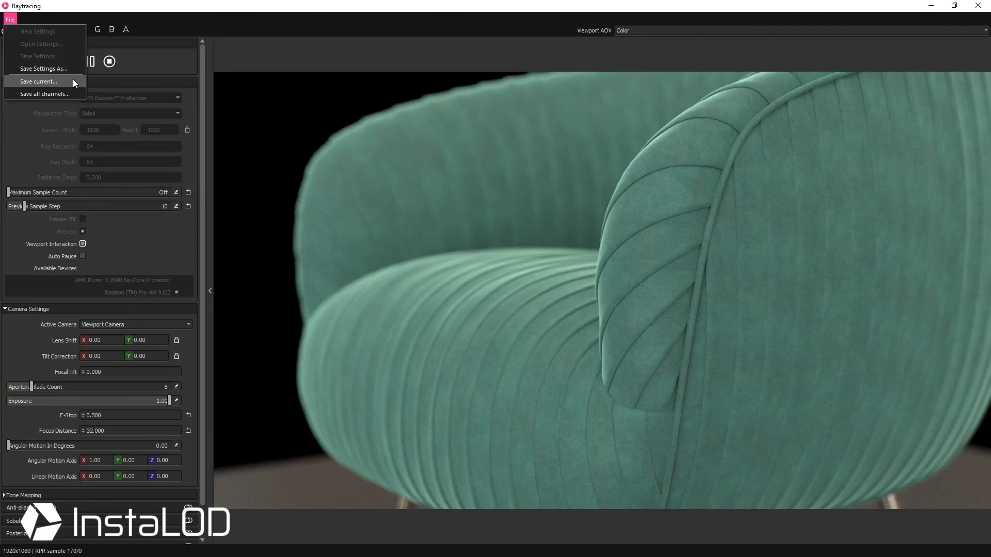
{"action": "mouse_move", "coordinate": [44, 94]}
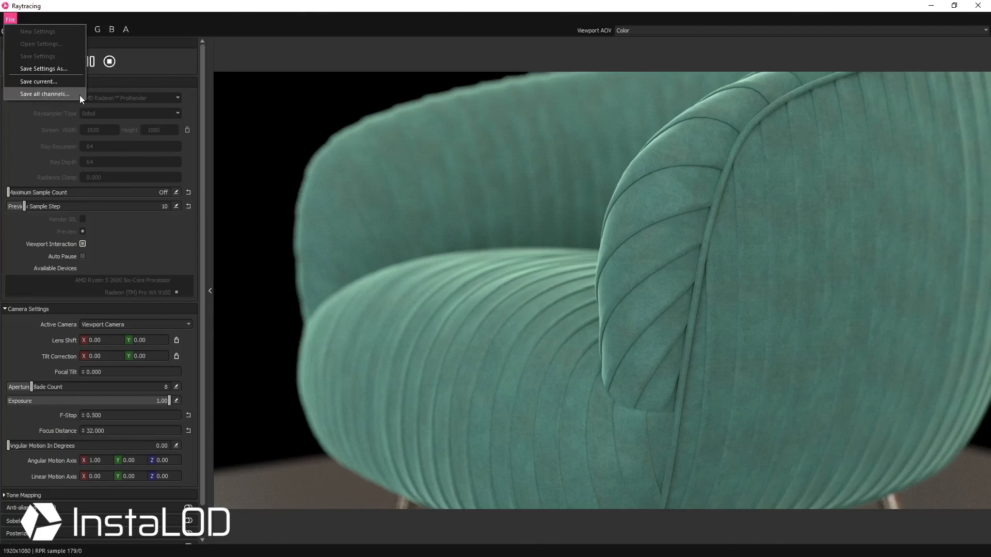